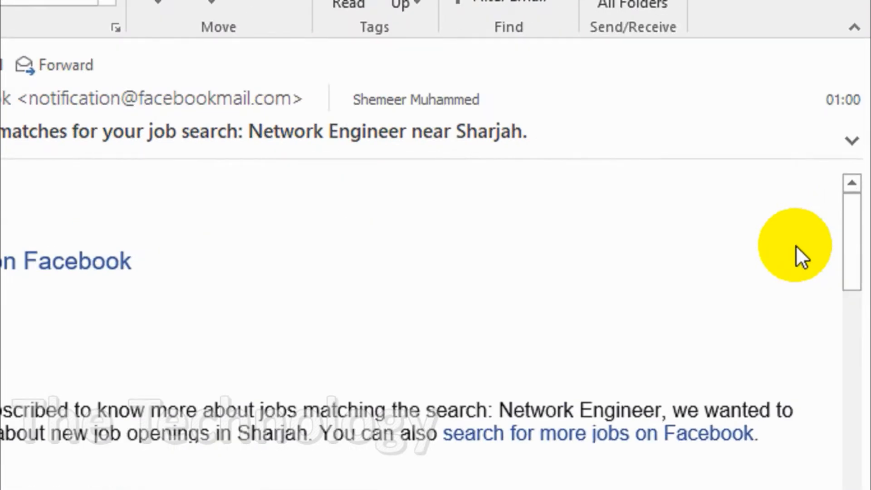
Step: Show the Filter Email choices from the Home ribbon over the Inbox
{"action": "left_click", "coordinate": [50, 182]}
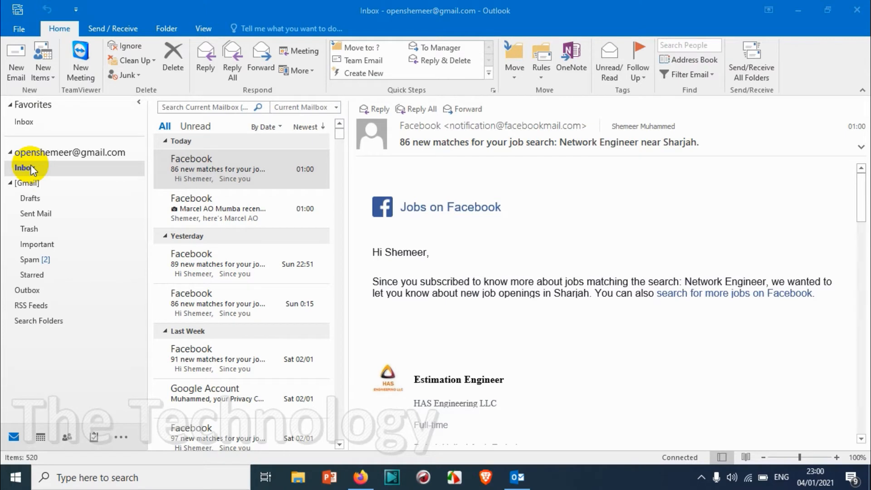
{"action": "mouse_move", "coordinate": [30, 11]}
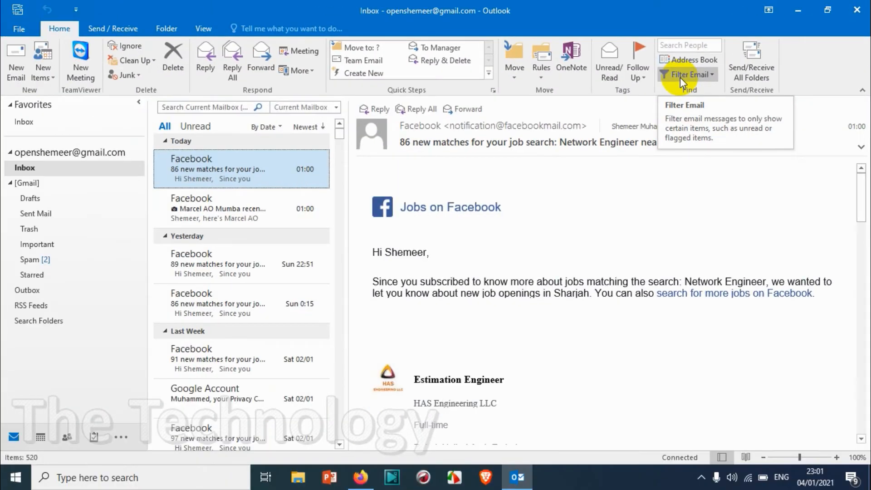
{"action": "left_click", "coordinate": [687, 74]}
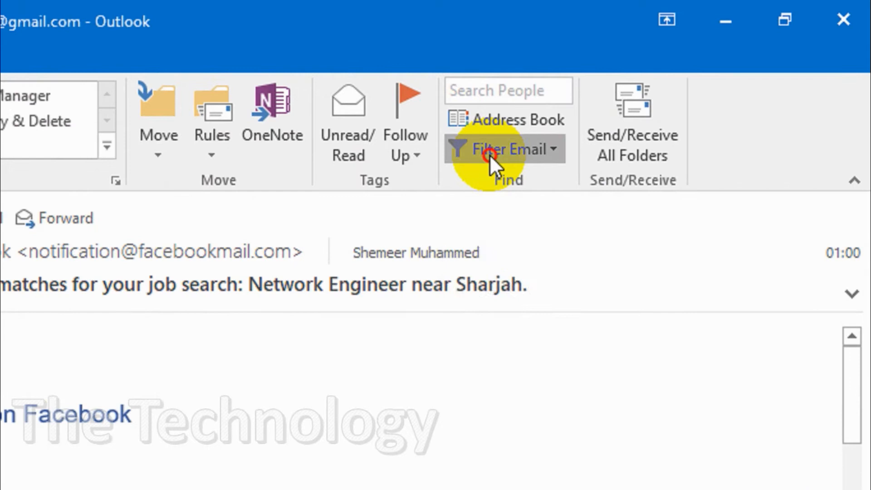
{"action": "left_click", "coordinate": [505, 148]}
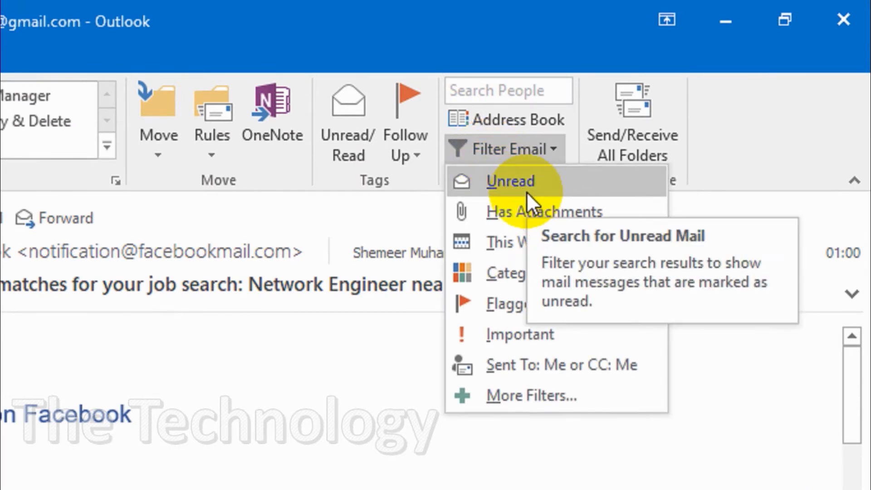
{"action": "mouse_move", "coordinate": [508, 189]}
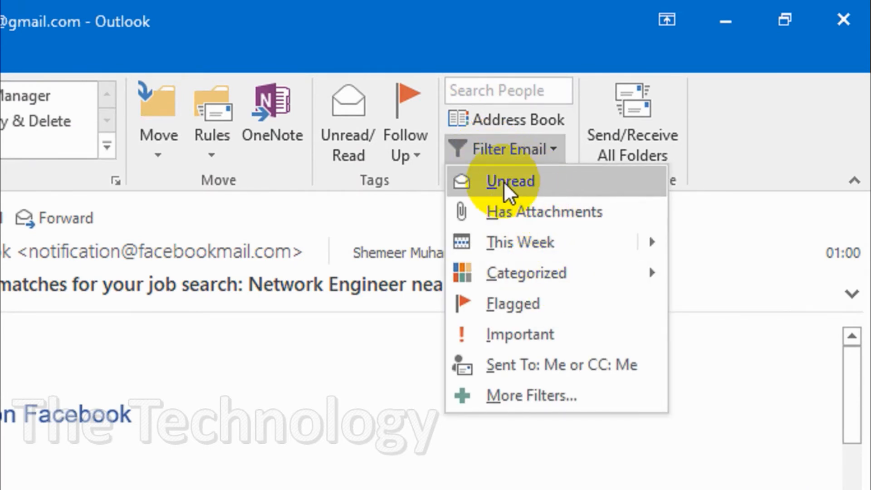
{"action": "mouse_move", "coordinate": [622, 197]}
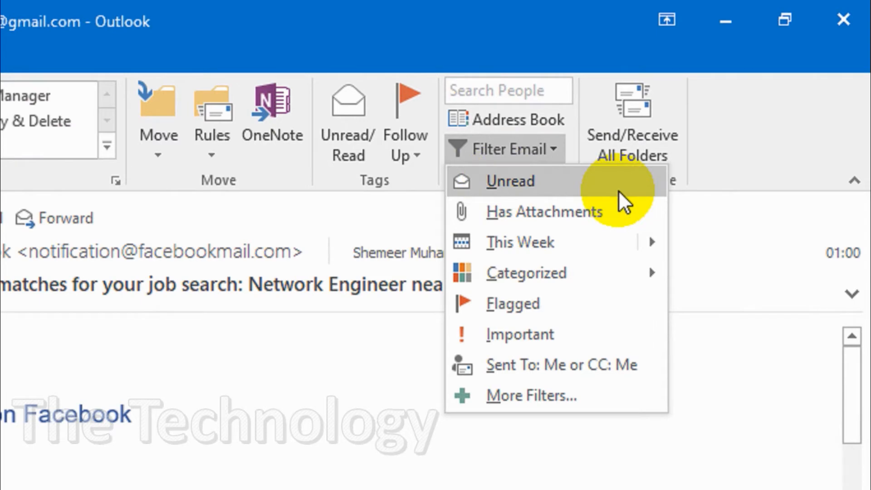
{"action": "mouse_move", "coordinate": [536, 222]}
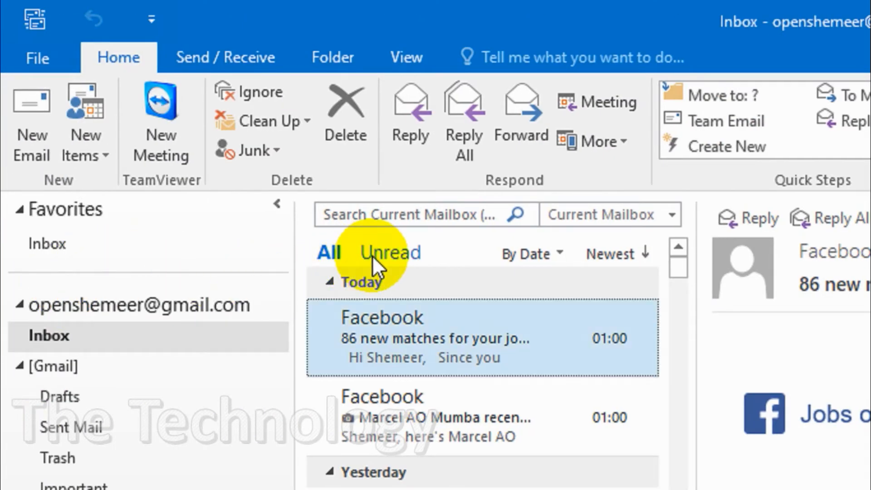
{"action": "left_click", "coordinate": [391, 253]}
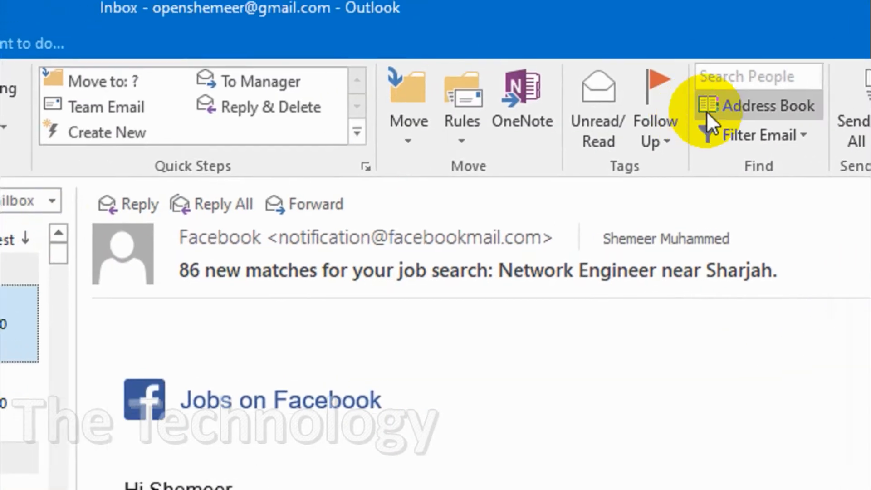
{"action": "left_click", "coordinate": [755, 135]}
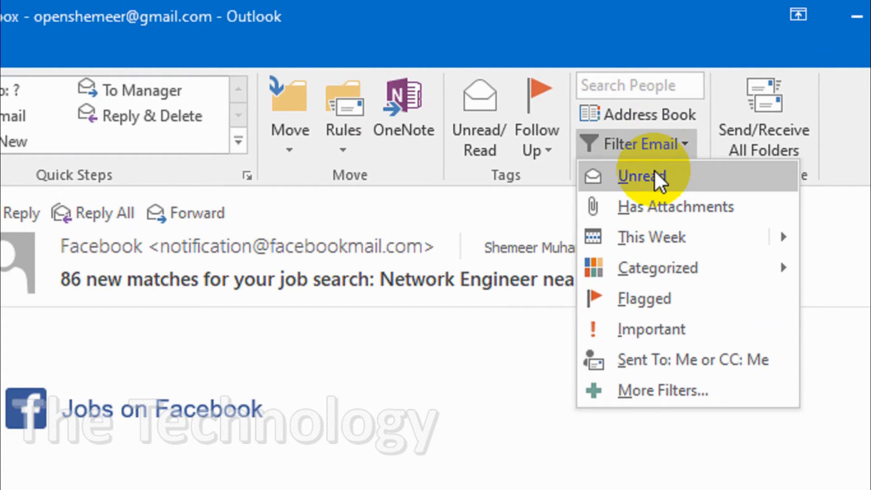
{"action": "mouse_move", "coordinate": [641, 177]}
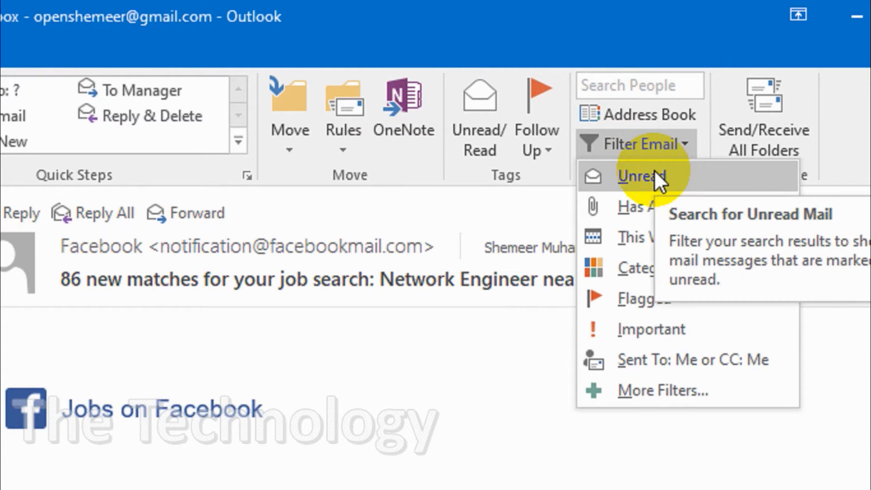
{"action": "left_click", "coordinate": [640, 175]}
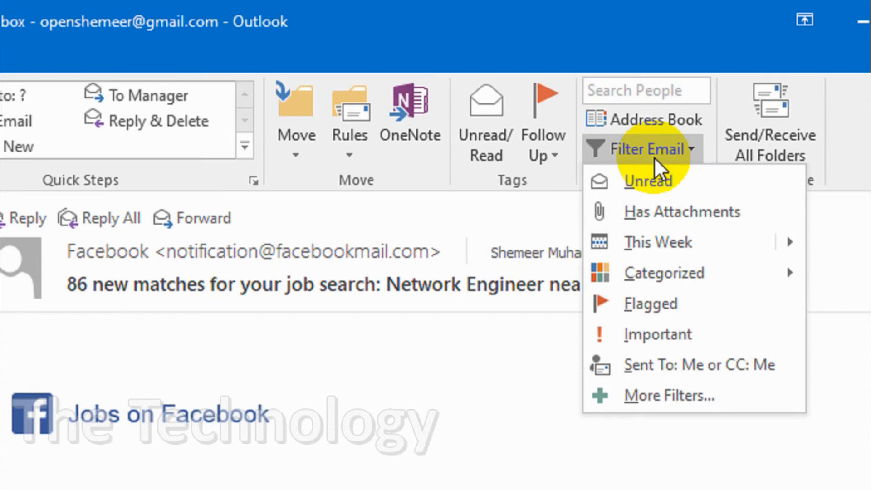
{"action": "mouse_move", "coordinate": [660, 212]}
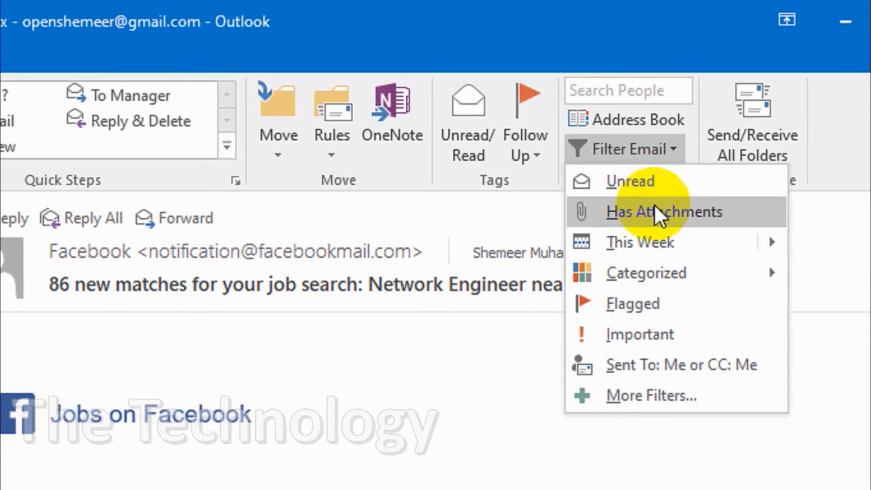
{"action": "mouse_move", "coordinate": [661, 217]}
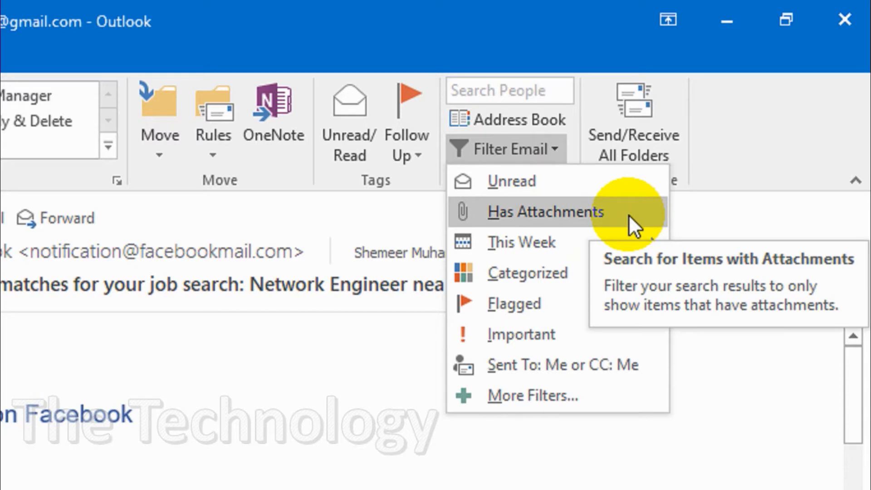
Step: Filter the inbox to the 18 messages that have attachments
{"action": "left_click", "coordinate": [545, 211]}
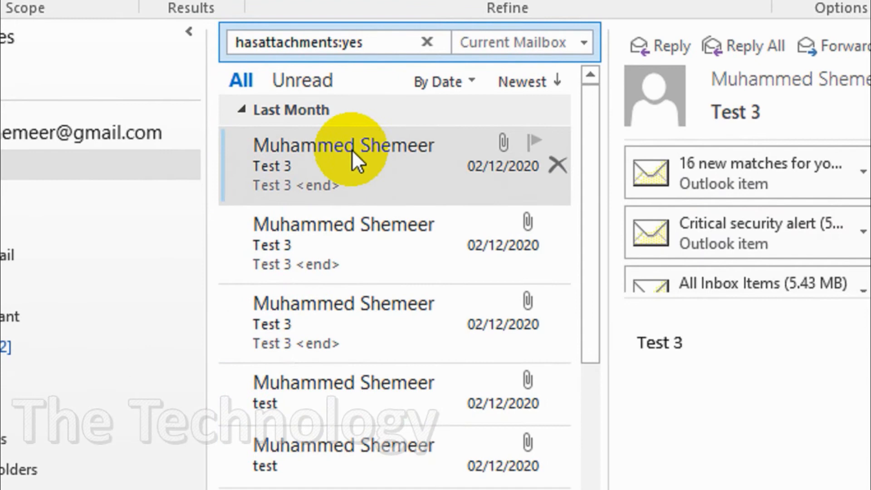
{"action": "mouse_move", "coordinate": [353, 162]}
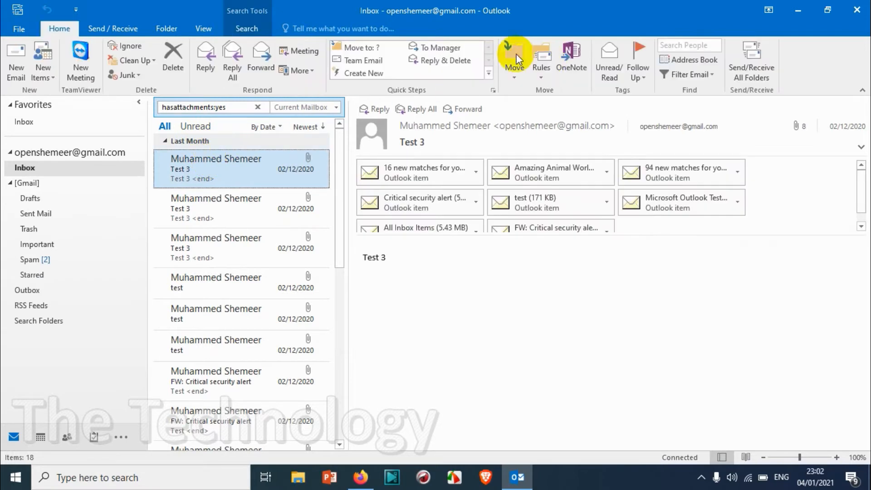
{"action": "mouse_move", "coordinate": [59, 34]}
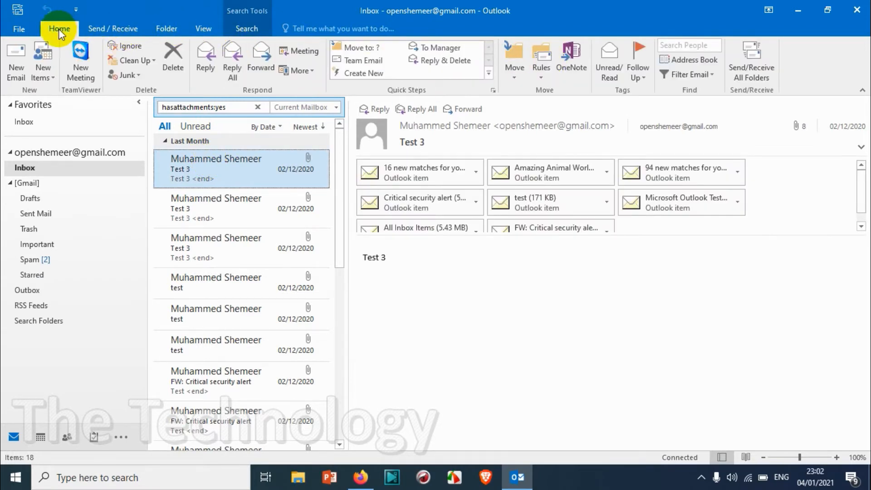
Step: Limit the results to messages received yesterday, then close the search to restore the full inbox
{"action": "left_click", "coordinate": [688, 73]}
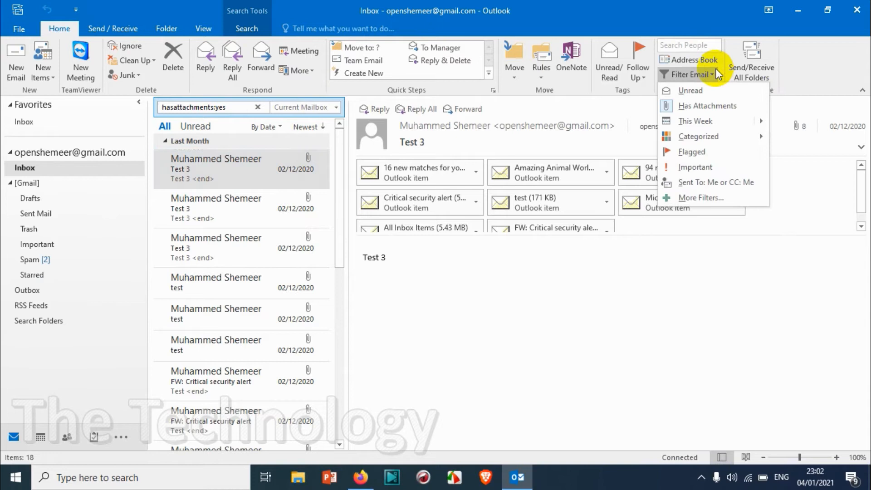
{"action": "mouse_move", "coordinate": [695, 120]}
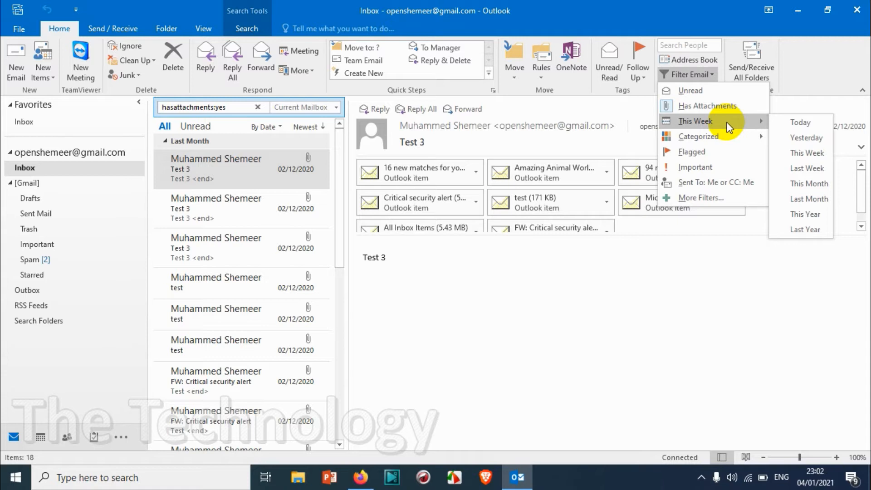
{"action": "left_click", "coordinate": [804, 138]}
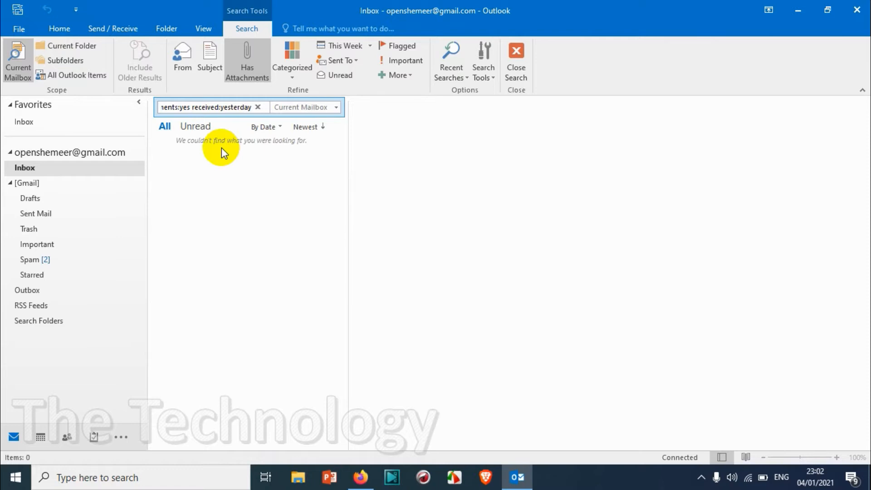
{"action": "mouse_move", "coordinate": [501, 90]}
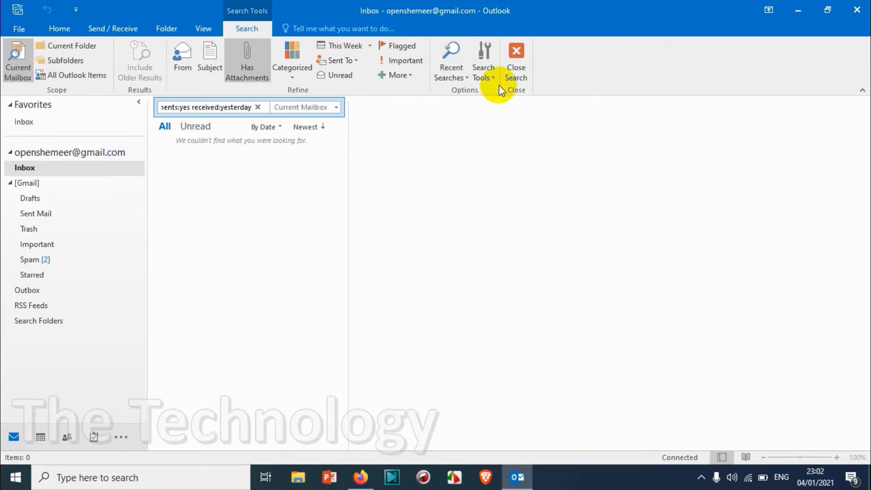
{"action": "left_click", "coordinate": [483, 60]}
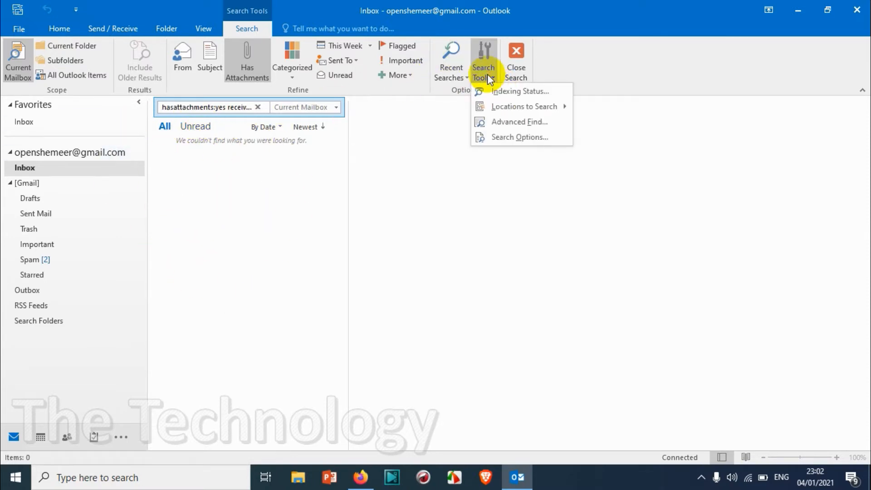
{"action": "left_click", "coordinate": [515, 59]}
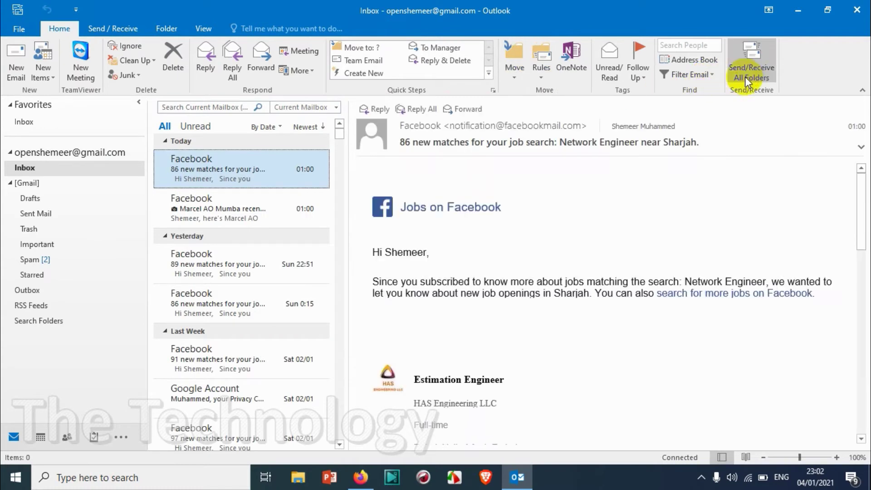
Step: Reveal the Filter Email choices with the colour category submenu listed
{"action": "left_click", "coordinate": [691, 74]}
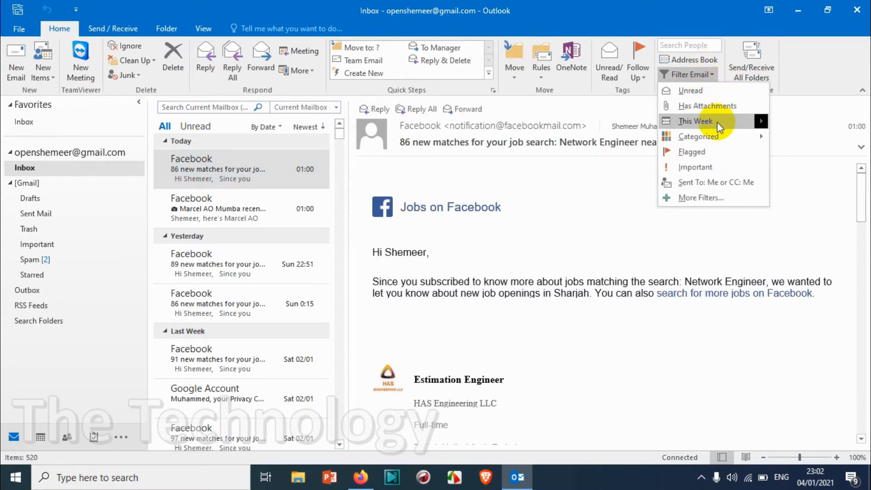
{"action": "left_click", "coordinate": [694, 121]}
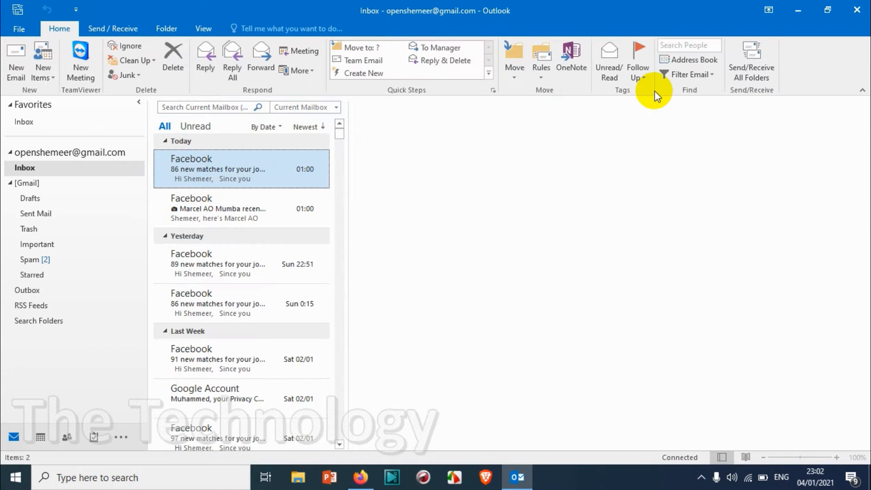
{"action": "left_click", "coordinate": [689, 74]}
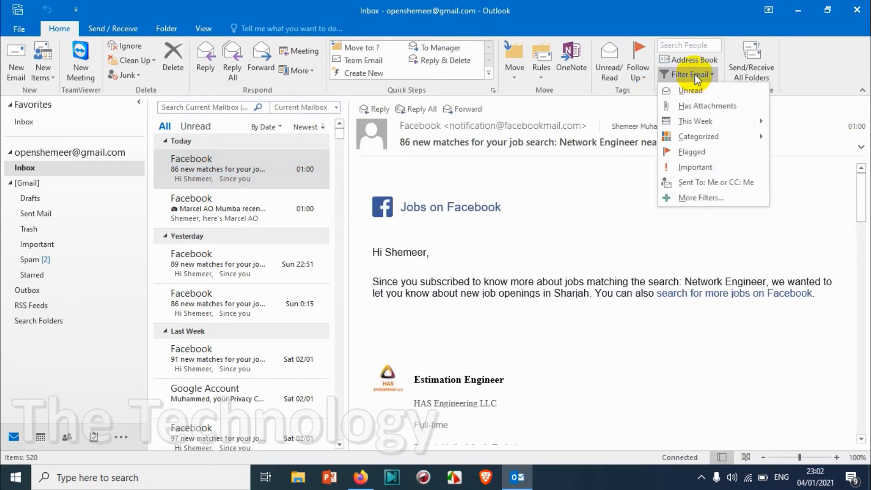
{"action": "mouse_move", "coordinate": [693, 121]}
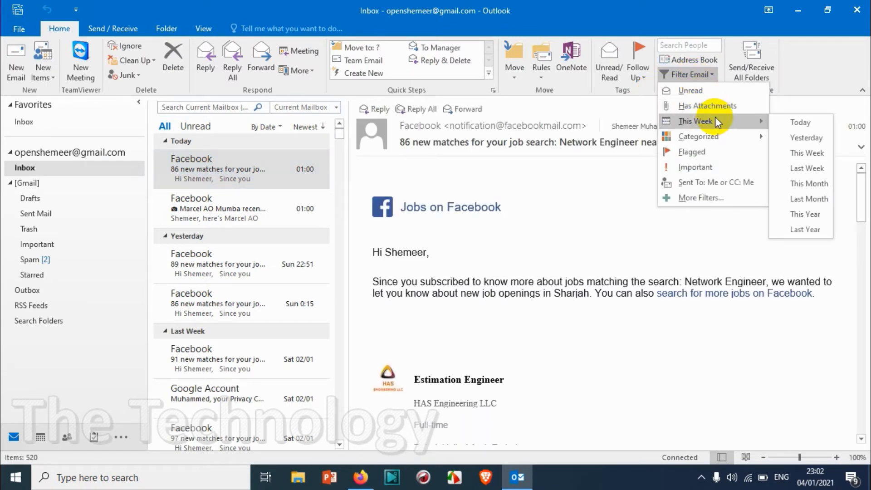
{"action": "mouse_move", "coordinate": [727, 134]}
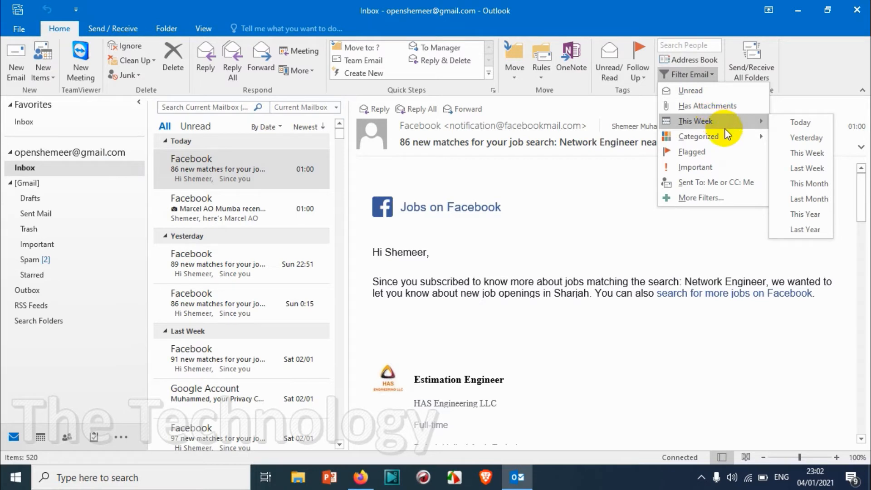
{"action": "mouse_move", "coordinate": [699, 136]}
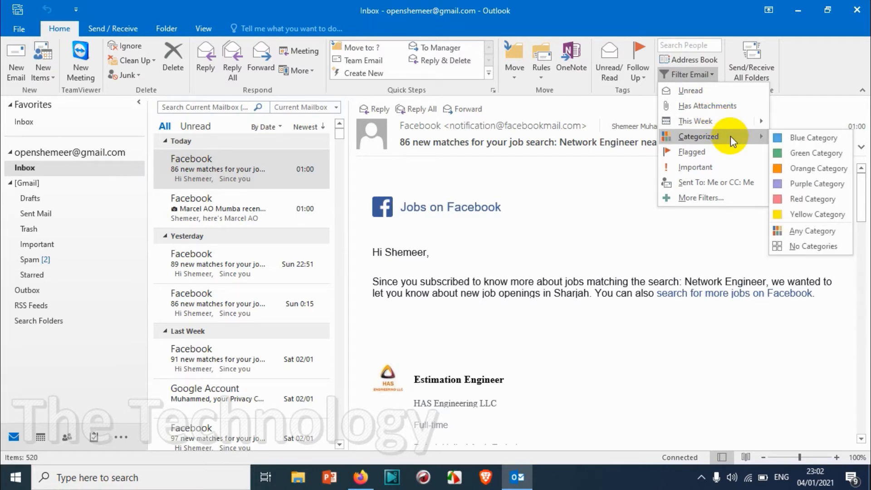
Step: Dismiss the filter choices and bring up the actions for the newest Facebook message
{"action": "left_click", "coordinate": [251, 169]}
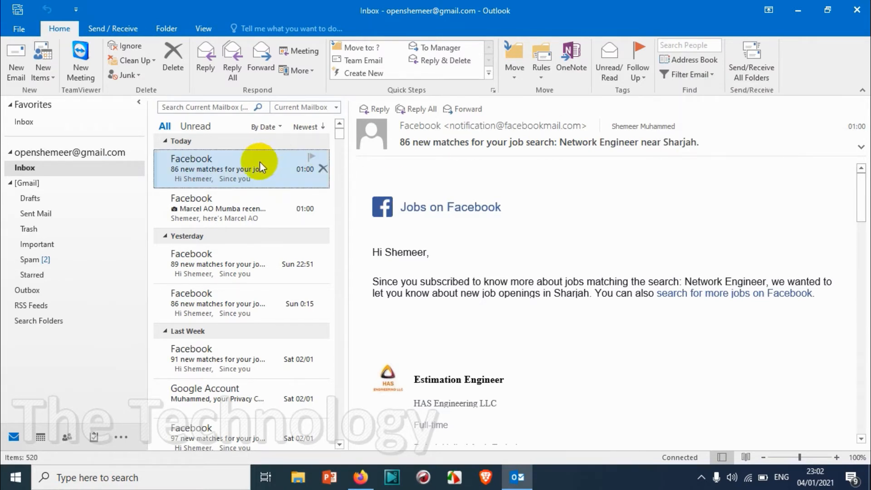
{"action": "right_click", "coordinate": [222, 169]}
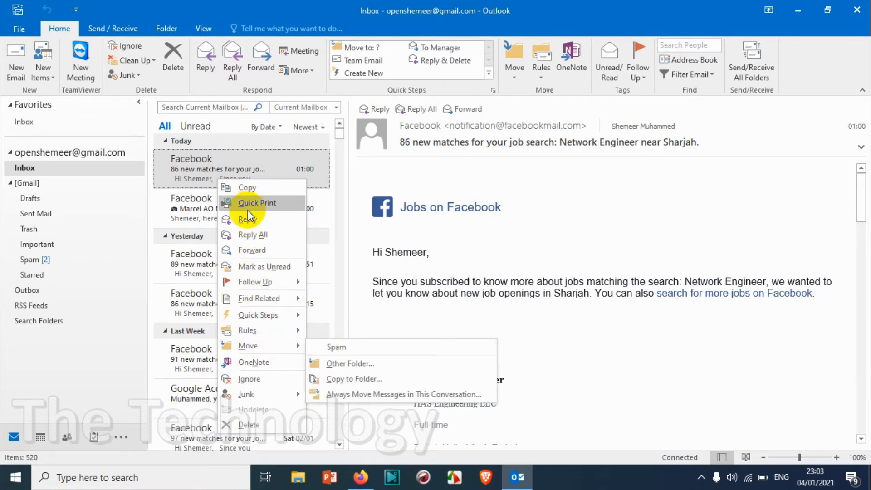
{"action": "mouse_move", "coordinate": [197, 183]}
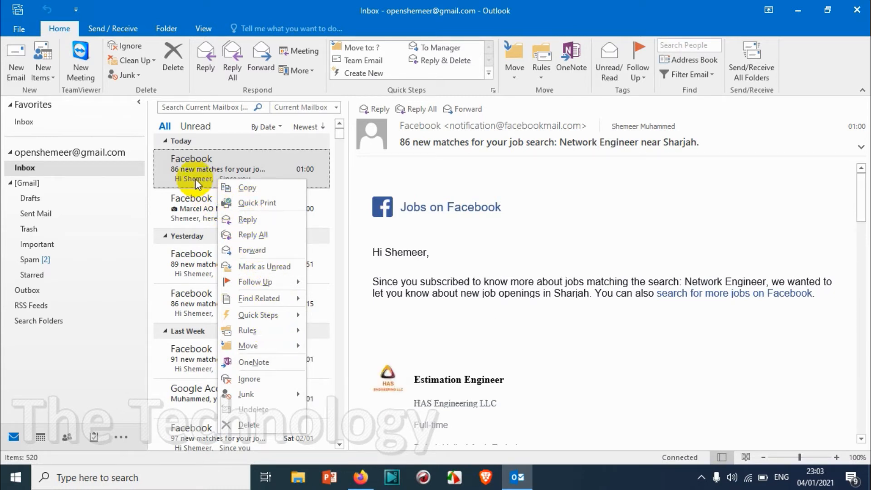
Step: Filter the inbox to the 250 messages with no category
{"action": "left_click", "coordinate": [687, 74]}
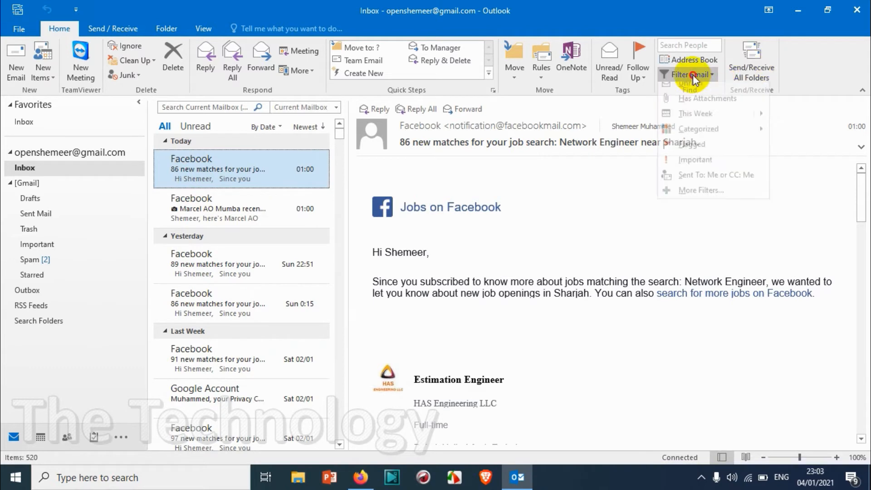
{"action": "mouse_move", "coordinate": [699, 137]}
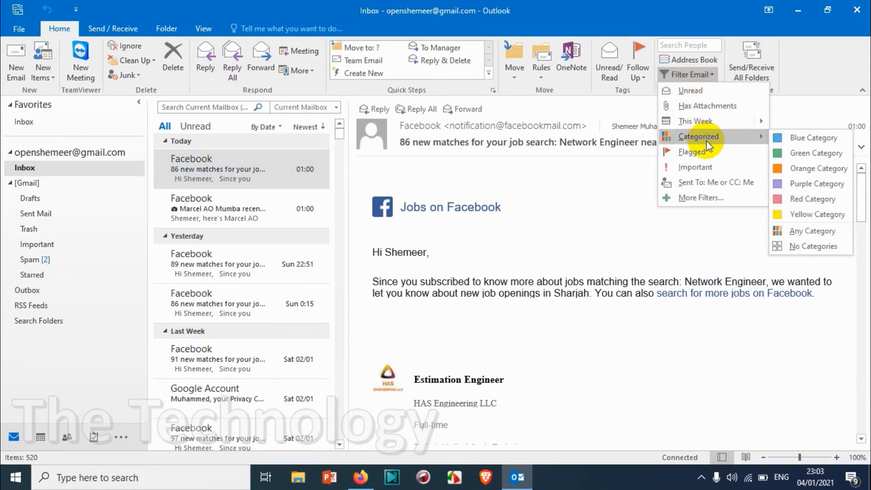
{"action": "mouse_move", "coordinate": [727, 145]}
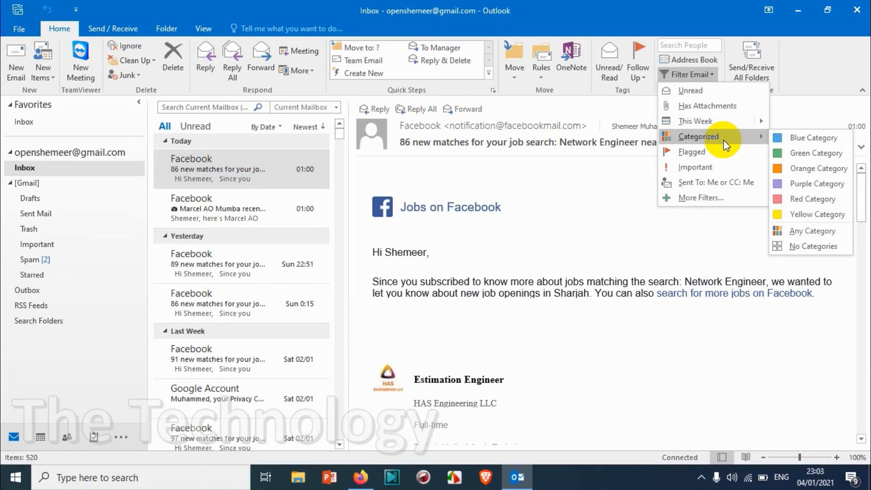
{"action": "mouse_move", "coordinate": [691, 152]}
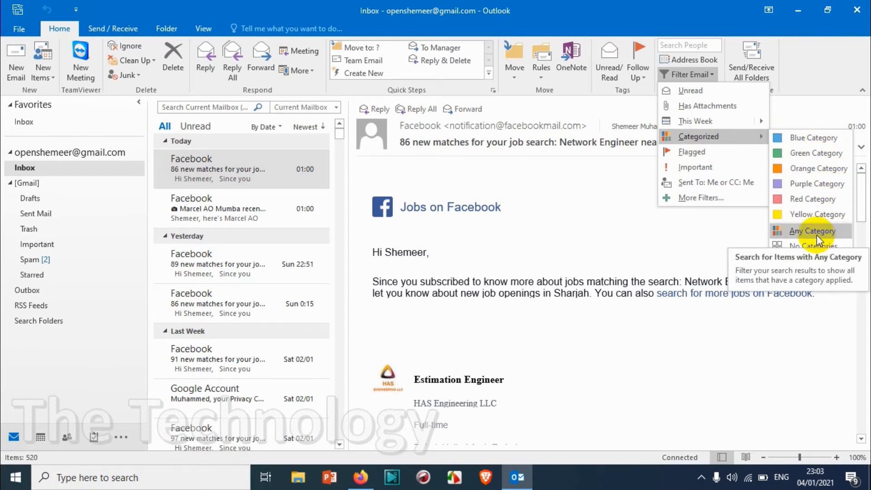
{"action": "mouse_move", "coordinate": [814, 246]}
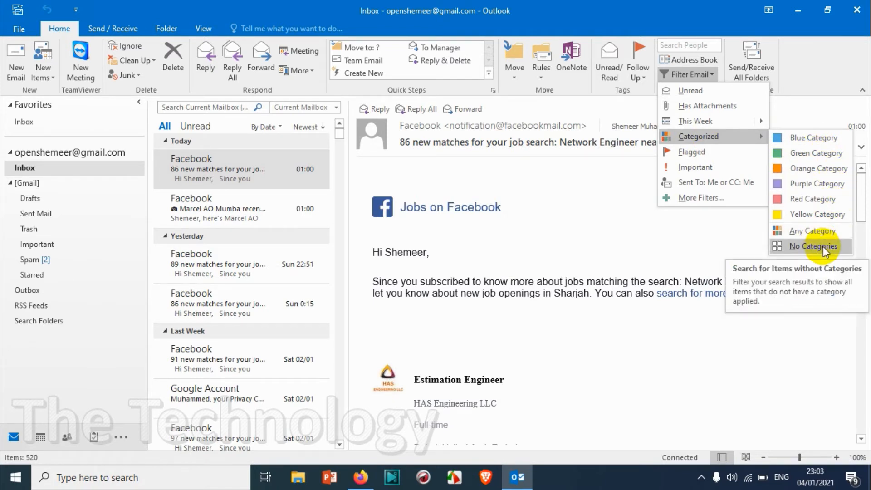
{"action": "left_click", "coordinate": [811, 246]}
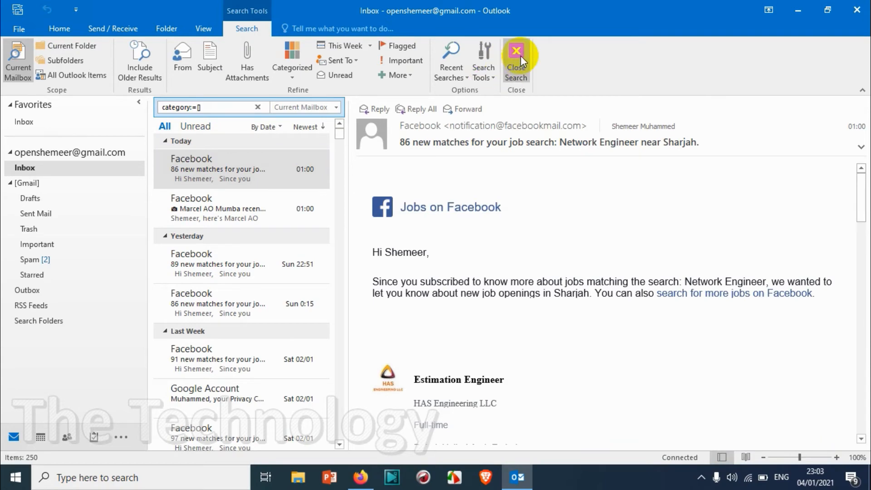
Step: Clear the no-category filter and show only the four flagged messages
{"action": "left_click", "coordinate": [516, 59]}
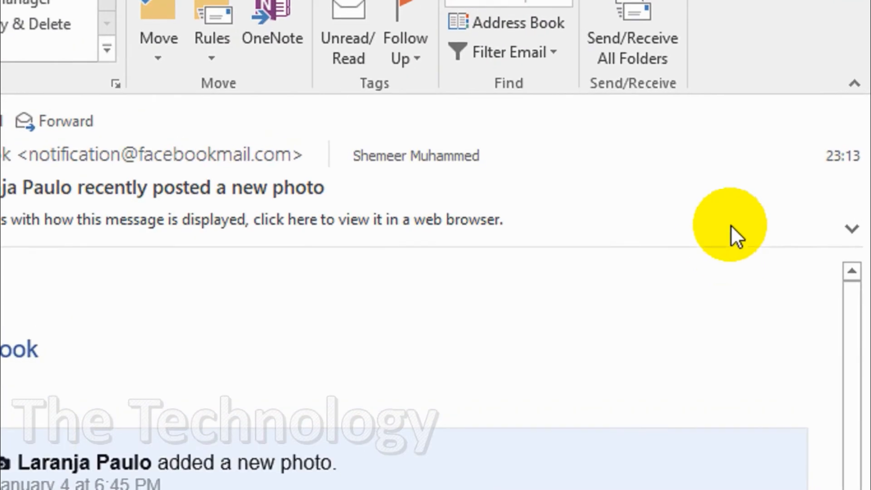
{"action": "mouse_move", "coordinate": [511, 131]}
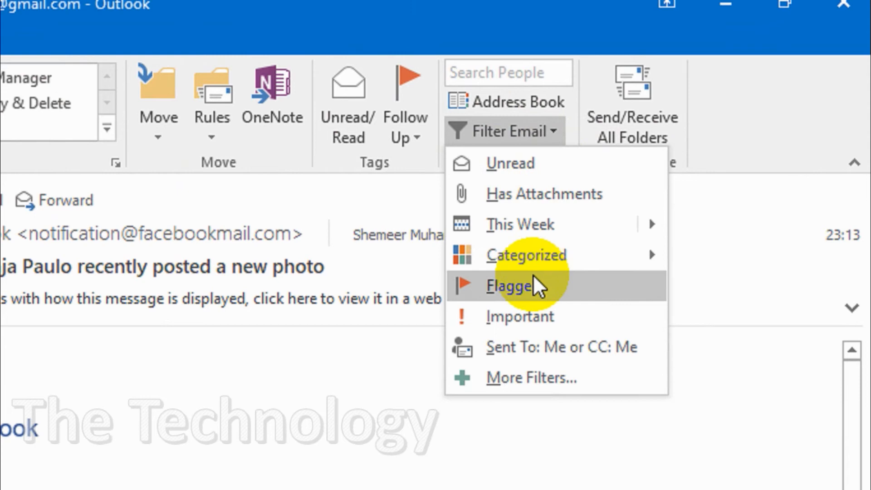
{"action": "mouse_move", "coordinate": [536, 293]}
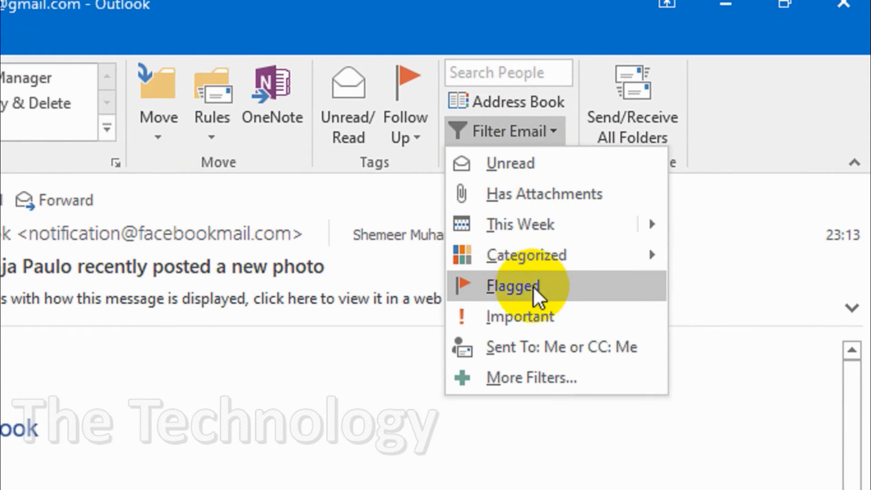
{"action": "left_click", "coordinate": [512, 286]}
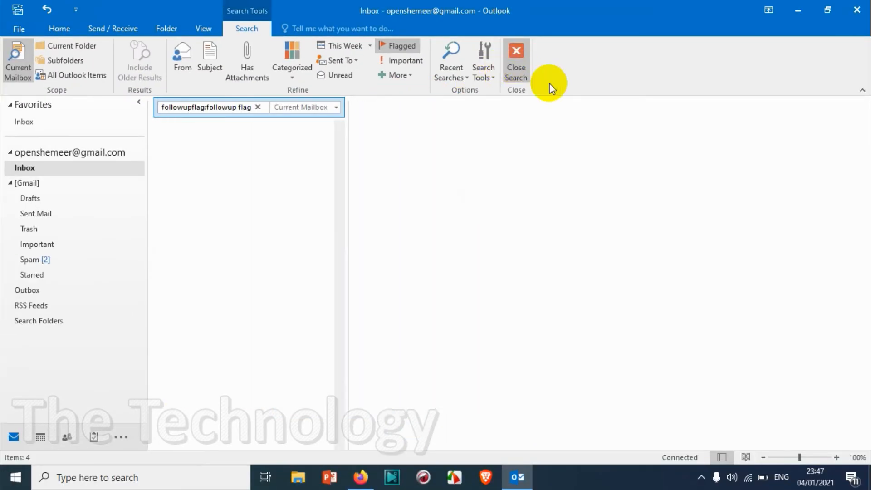
Step: Try the Important filter, clear it, and bring up actions for the Facebook photo notification
{"action": "left_click", "coordinate": [688, 75]}
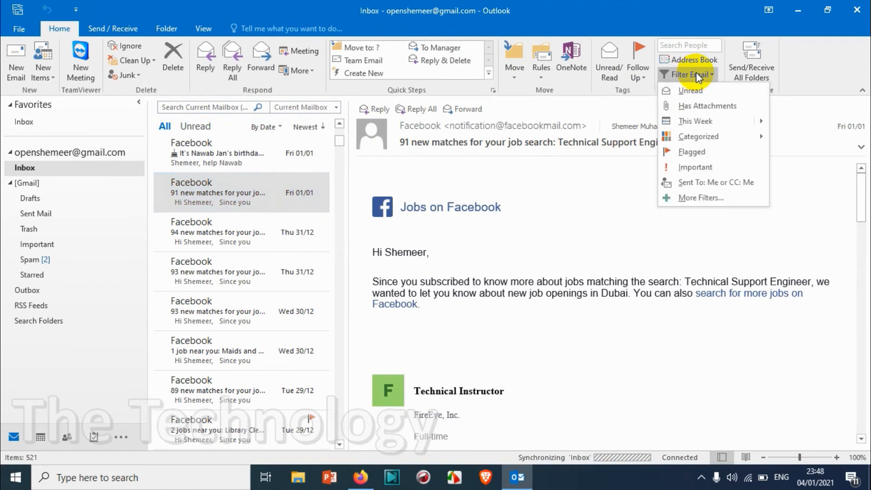
{"action": "mouse_move", "coordinate": [694, 166]}
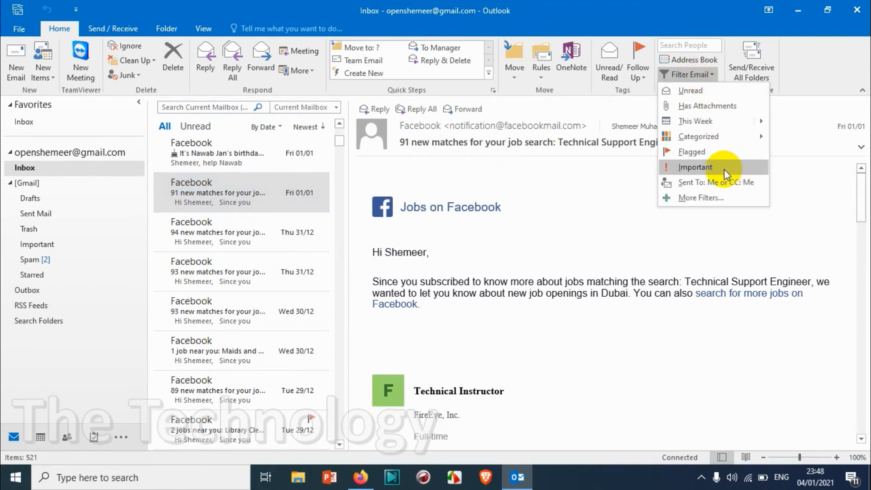
{"action": "left_click", "coordinate": [694, 167]}
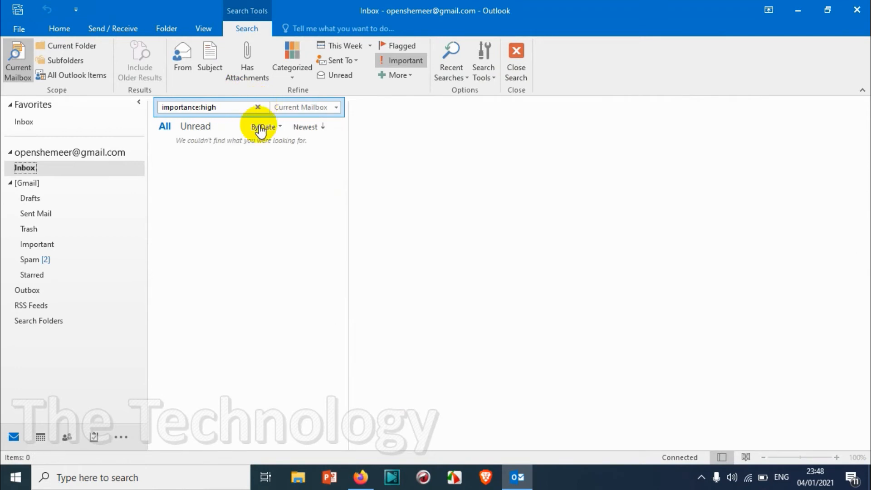
{"action": "left_click", "coordinate": [514, 60]}
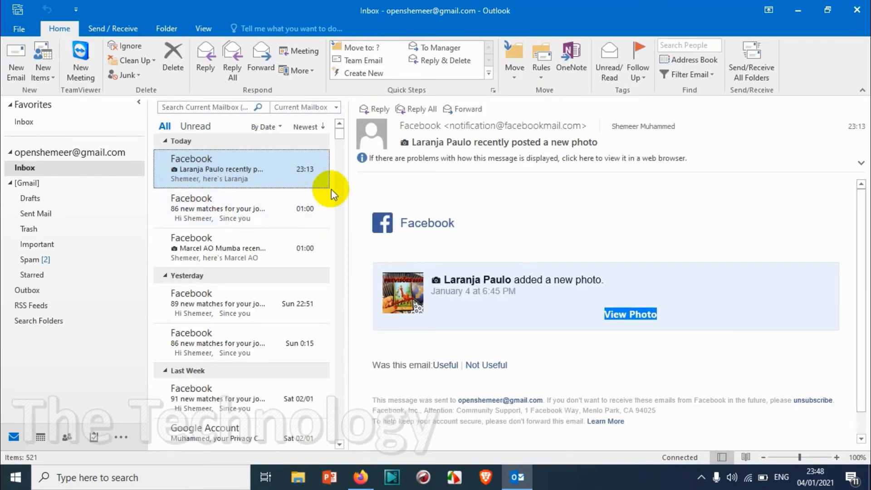
{"action": "right_click", "coordinate": [211, 248]}
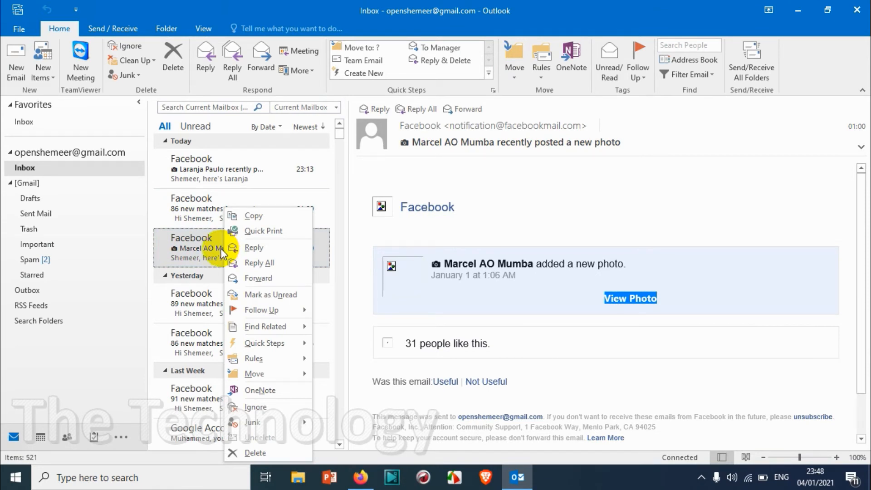
Step: Filter the inbox to the 62 messages Sent To: Me or CC: Me
{"action": "left_click", "coordinate": [689, 74]}
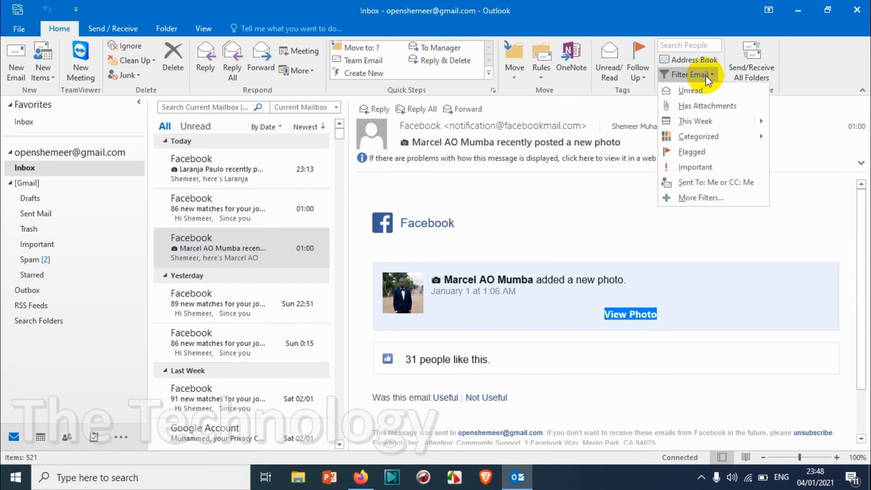
{"action": "mouse_move", "coordinate": [715, 183]}
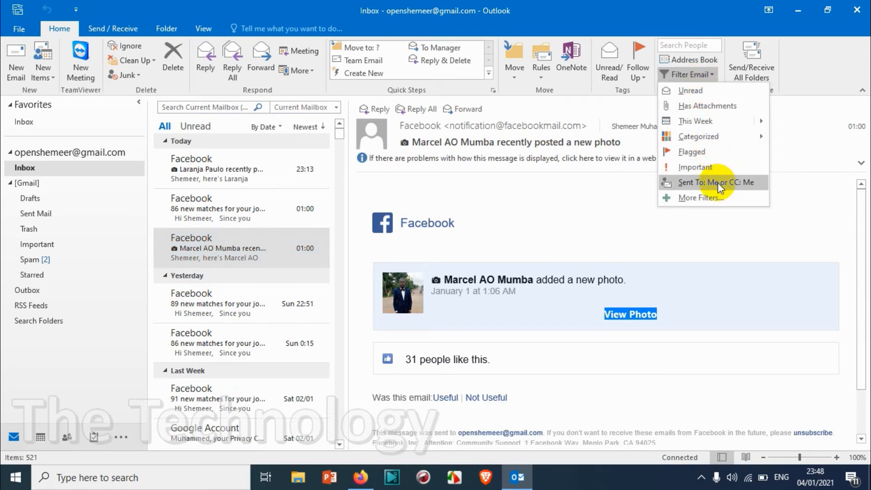
{"action": "mouse_move", "coordinate": [716, 198]}
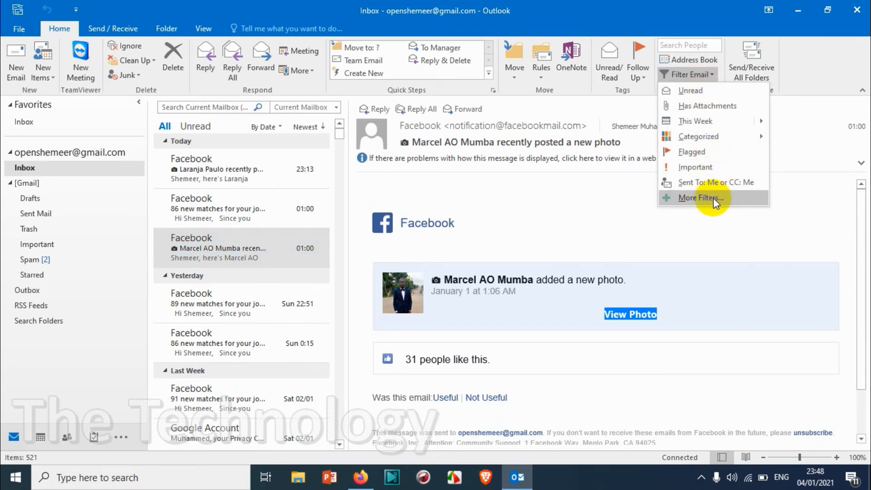
{"action": "mouse_move", "coordinate": [715, 182]}
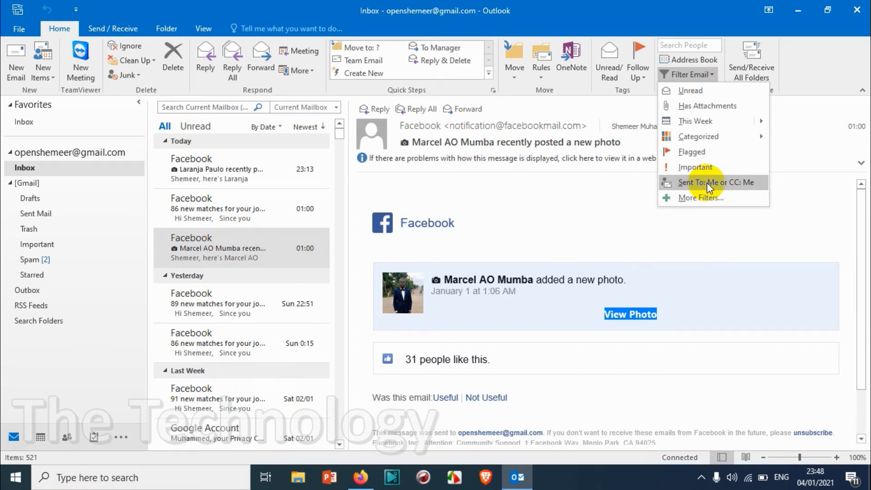
{"action": "mouse_move", "coordinate": [730, 186]}
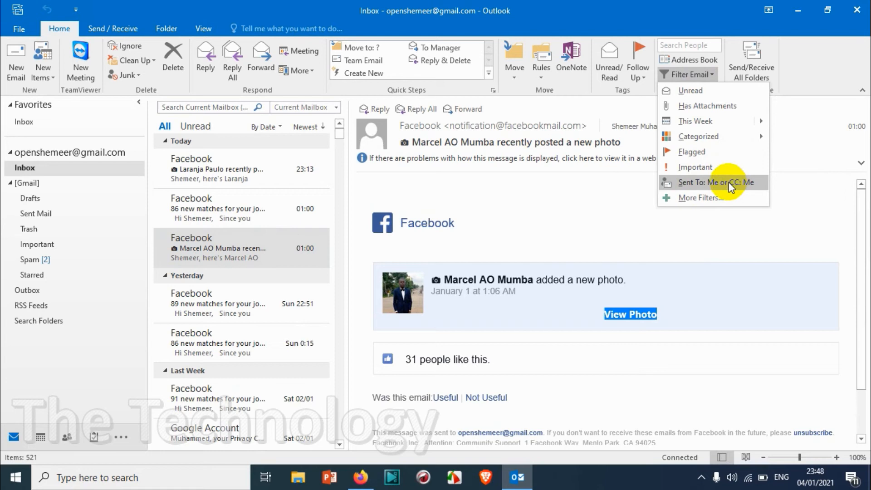
{"action": "left_click", "coordinate": [717, 182]}
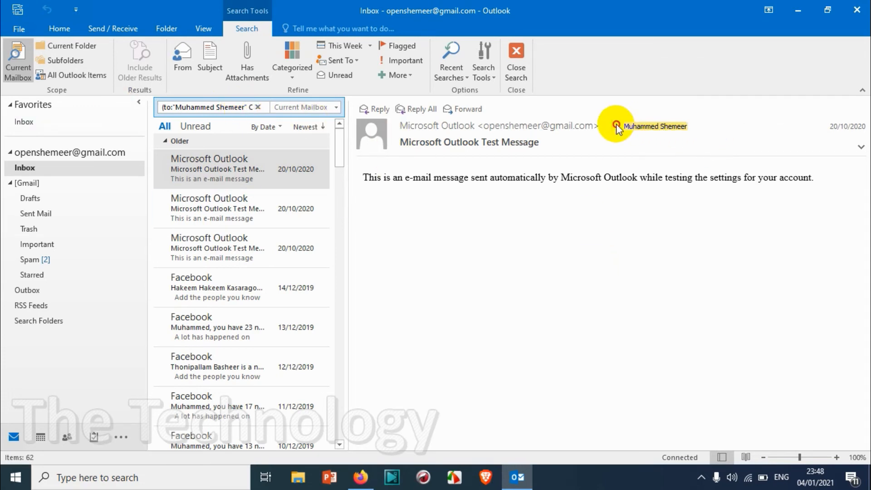
{"action": "left_click", "coordinate": [241, 208]}
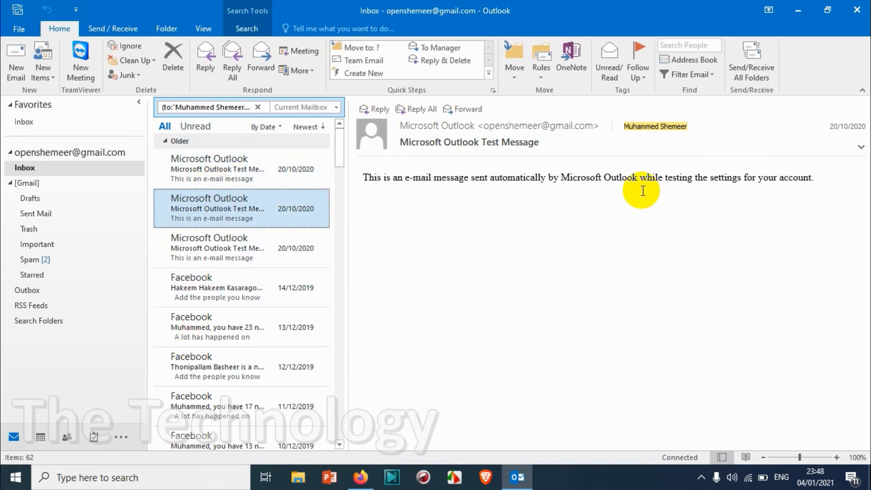
{"action": "left_click", "coordinate": [212, 107]}
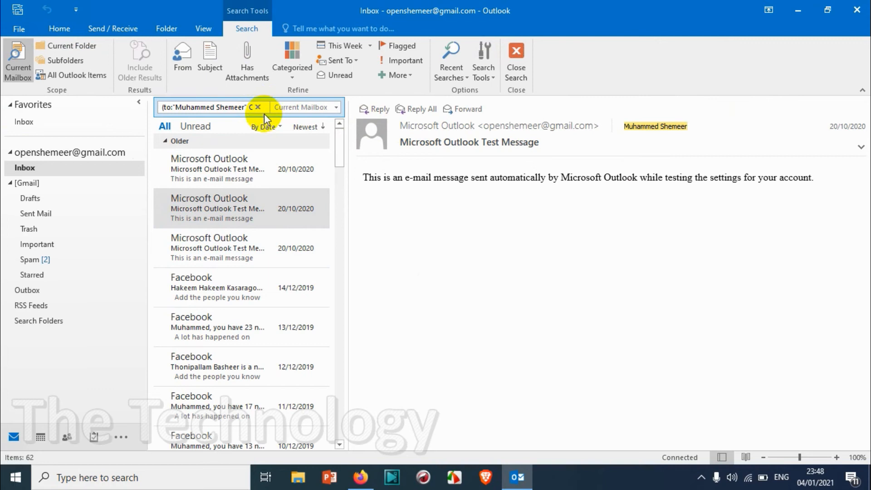
{"action": "scroll", "scroll_direction": "down", "scroll_amount": 3}
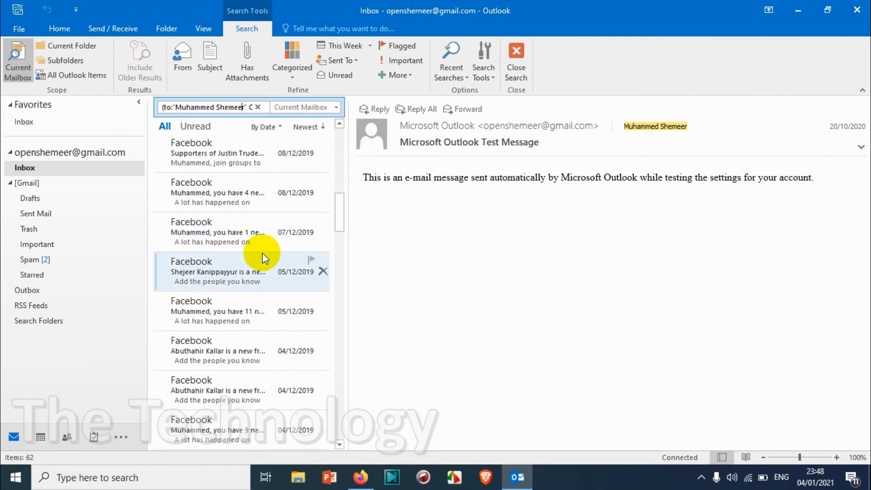
{"action": "scroll", "scroll_direction": "up", "scroll_amount": 3}
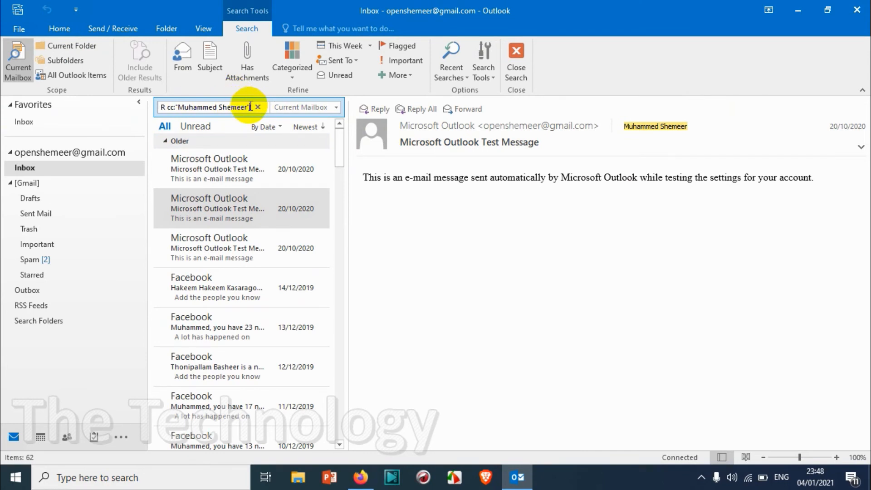
{"action": "type", "text": "O"}
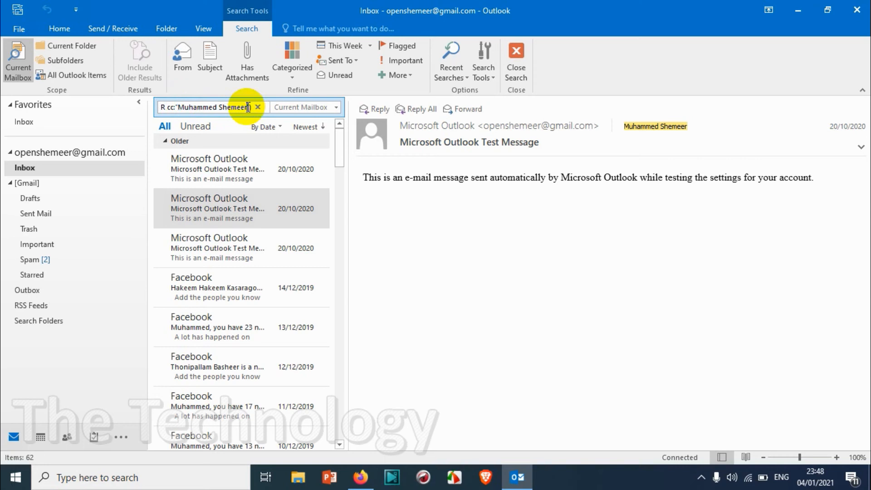
{"action": "mouse_move", "coordinate": [269, 145]}
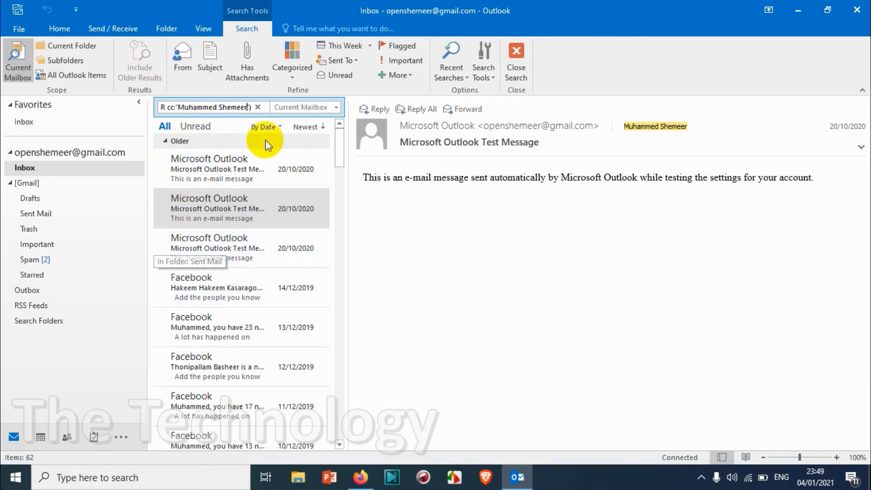
{"action": "mouse_move", "coordinate": [225, 188]}
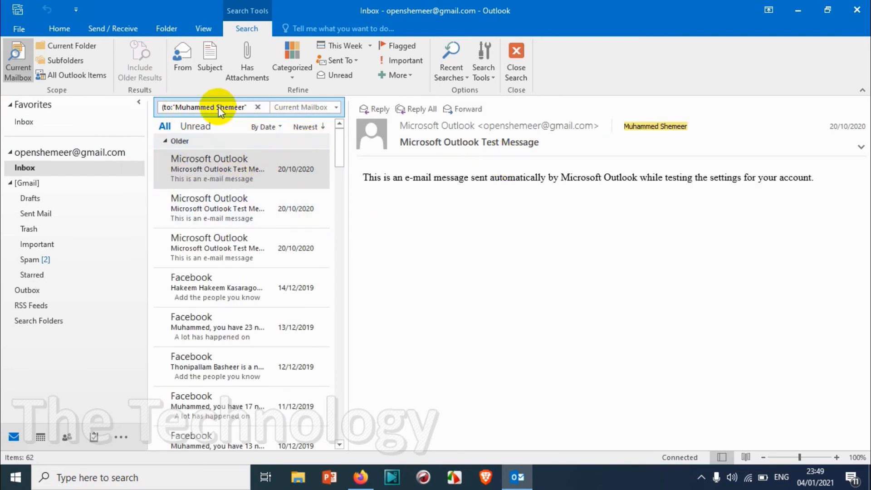
{"action": "mouse_move", "coordinate": [241, 169]}
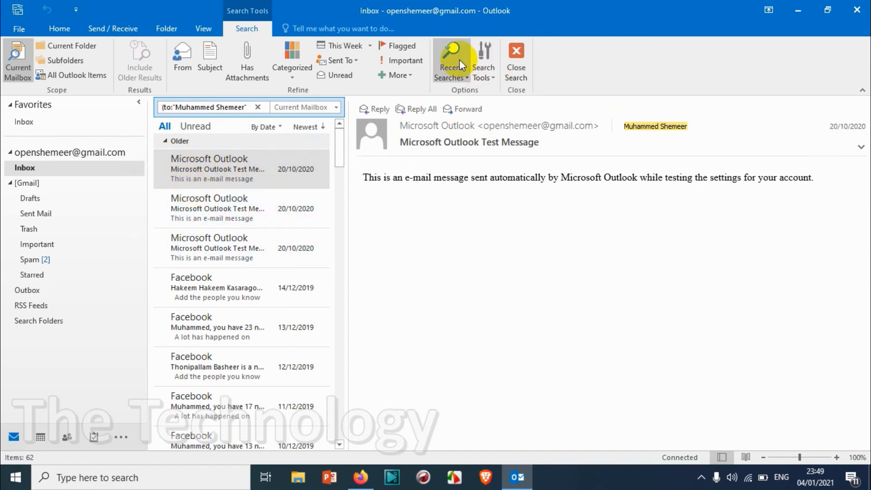
Step: Clear the sent-to-me filter and search the mailbox for the keyword facebook, reviewing the 250 results
{"action": "left_click", "coordinate": [514, 61]}
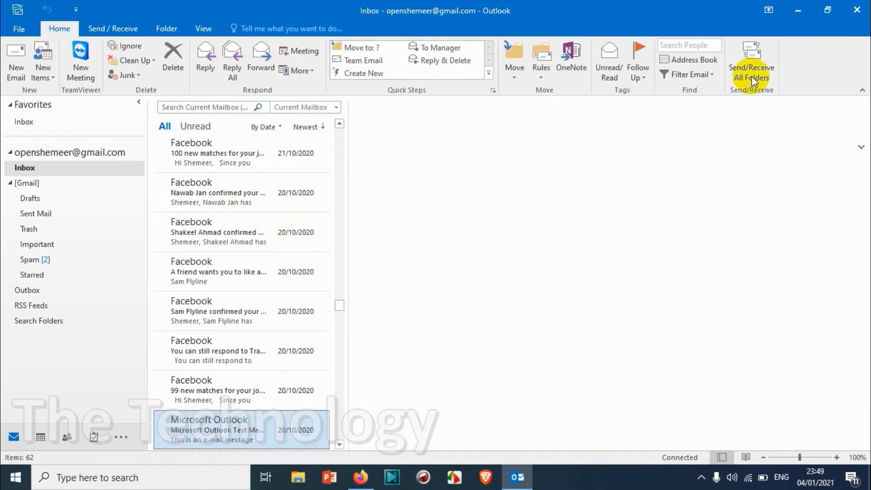
{"action": "left_click", "coordinate": [687, 73]}
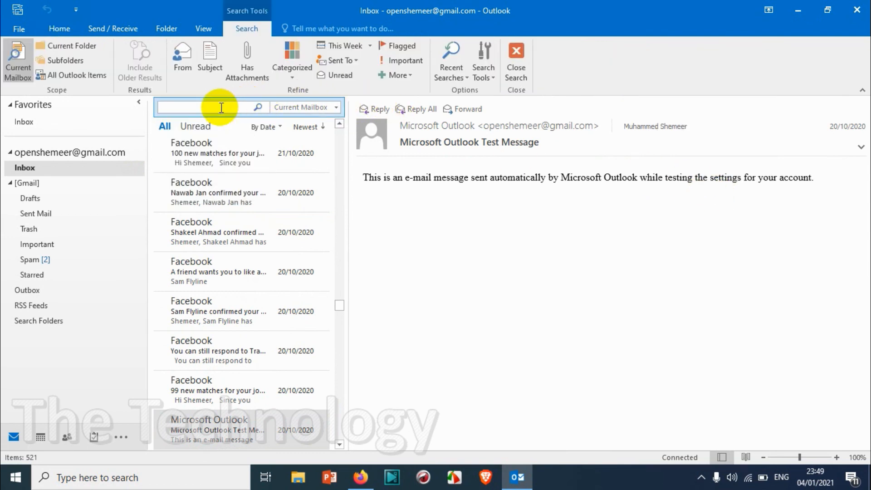
{"action": "type", "text": "fad"}
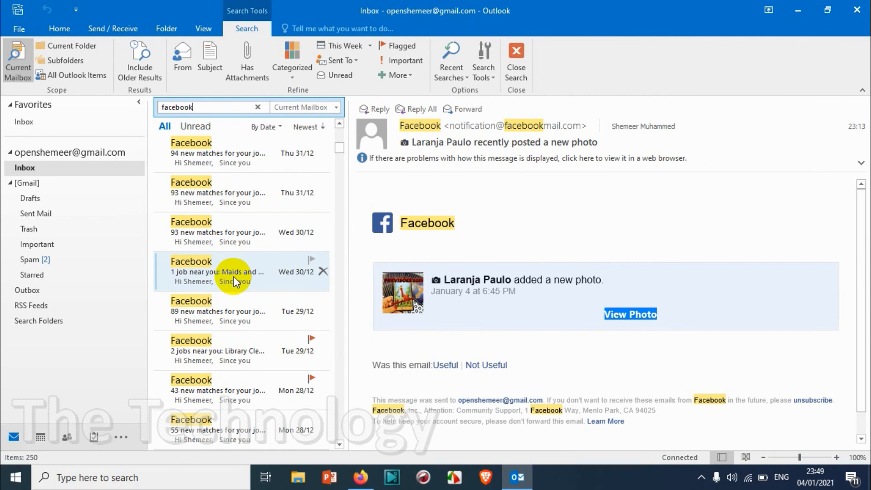
{"action": "scroll", "scroll_direction": "down", "scroll_amount": 3}
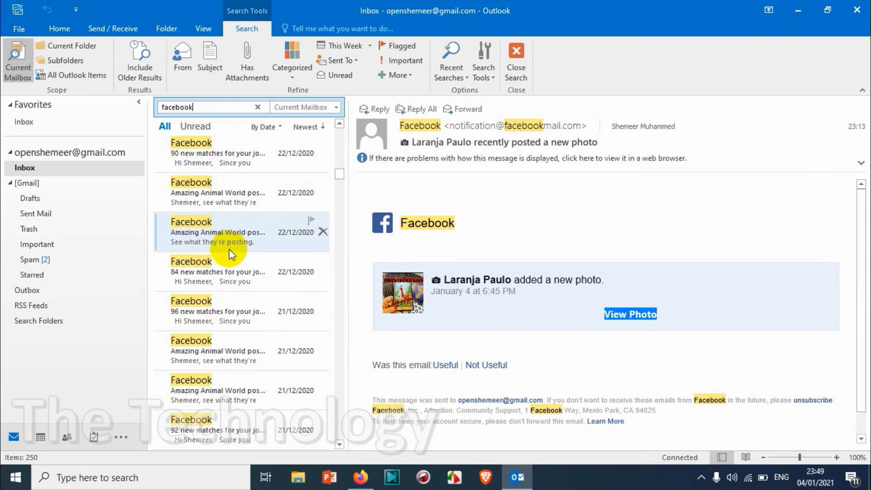
{"action": "scroll", "scroll_direction": "down", "scroll_amount": 3}
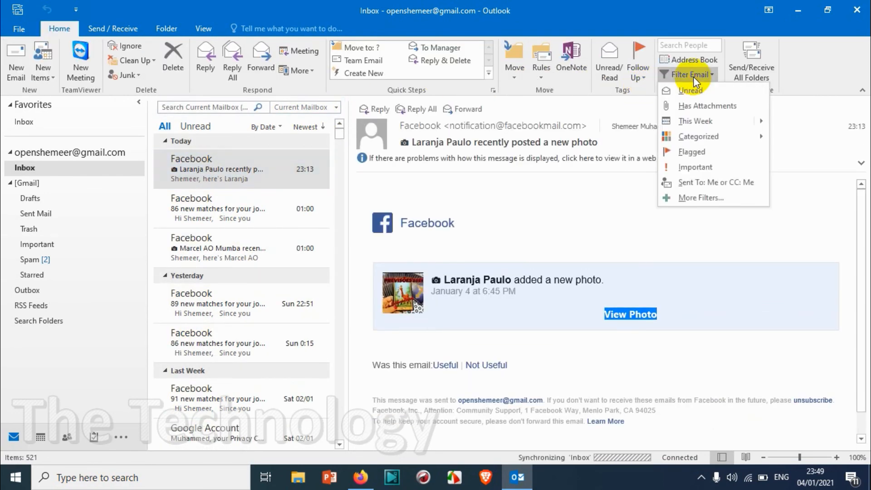
{"action": "mouse_move", "coordinate": [716, 105]}
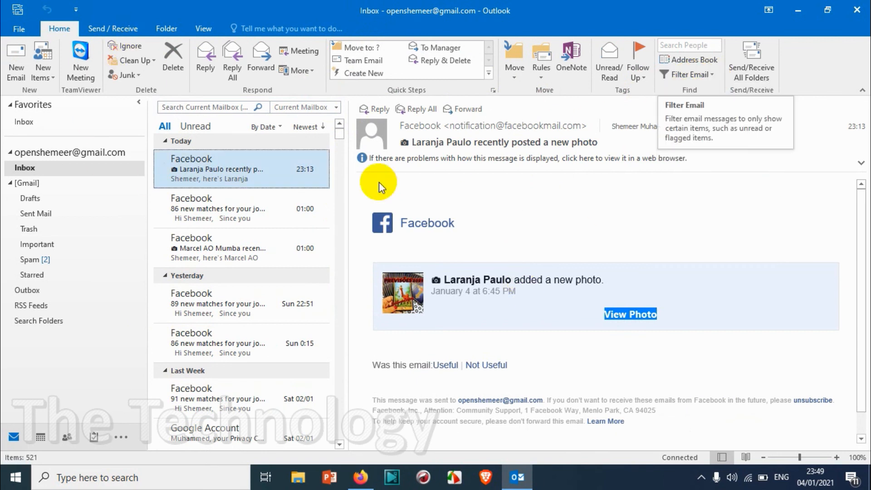
{"action": "mouse_move", "coordinate": [217, 209]}
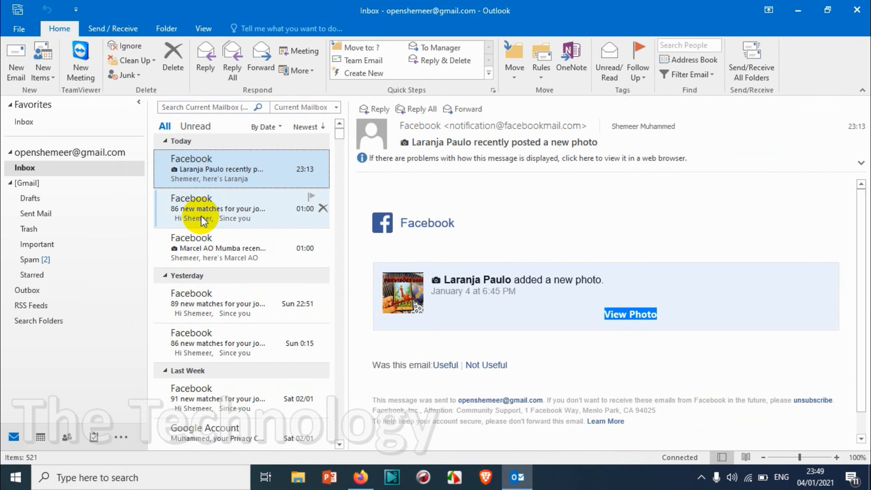